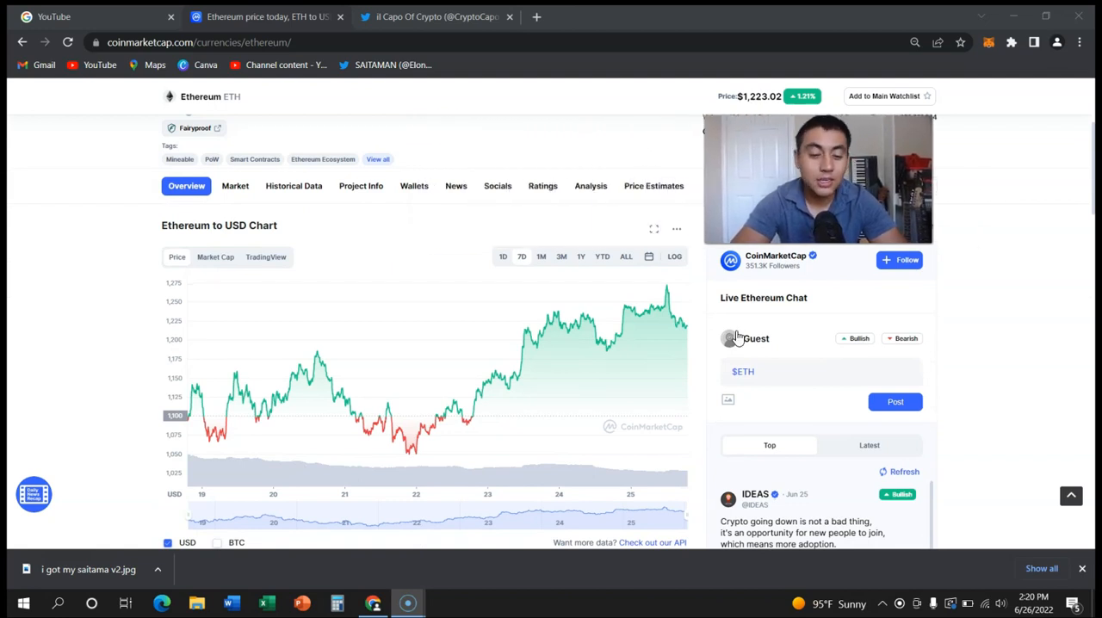
pyautogui.moveTo(496, 289)
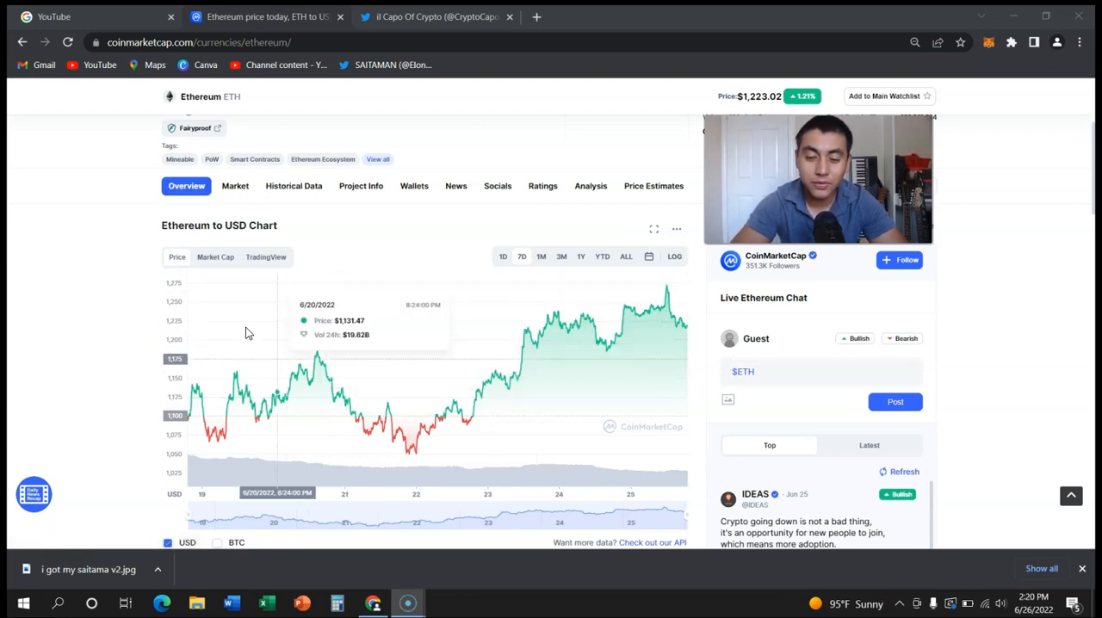
pyautogui.moveTo(239, 311)
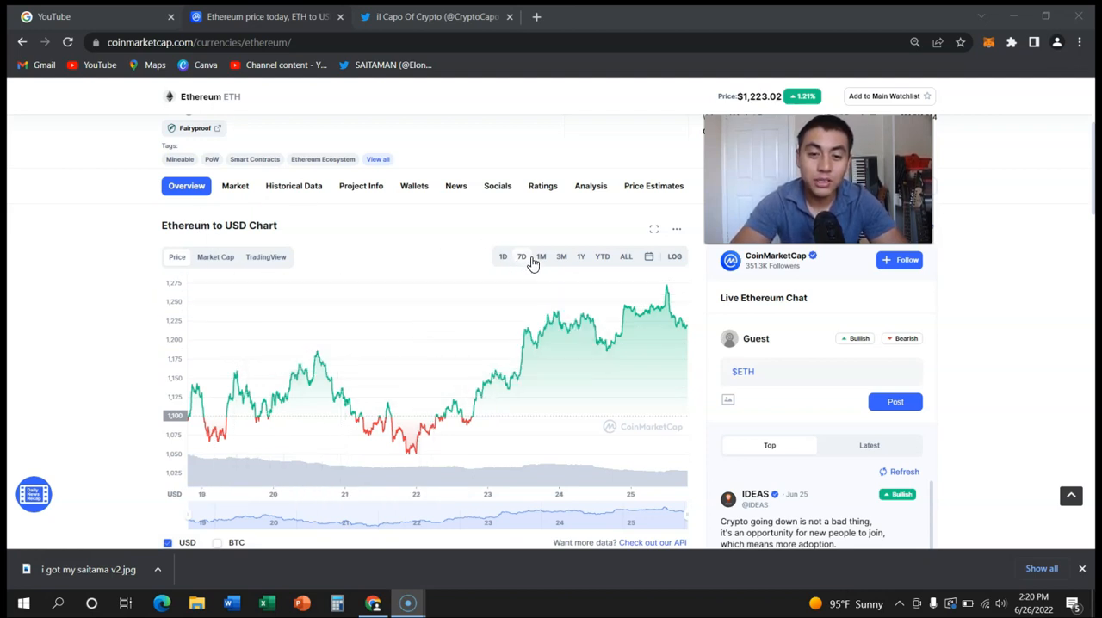
pyautogui.moveTo(579, 170)
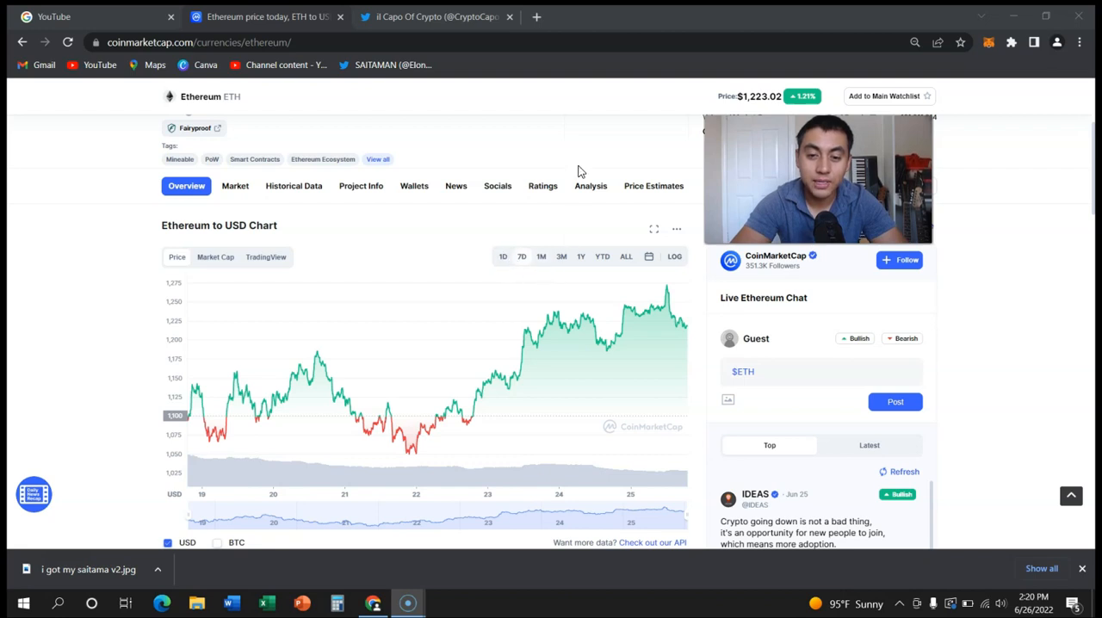
# Step: Review Ethereum's chart over the last month, day and week ranges
pyautogui.scroll(-3)
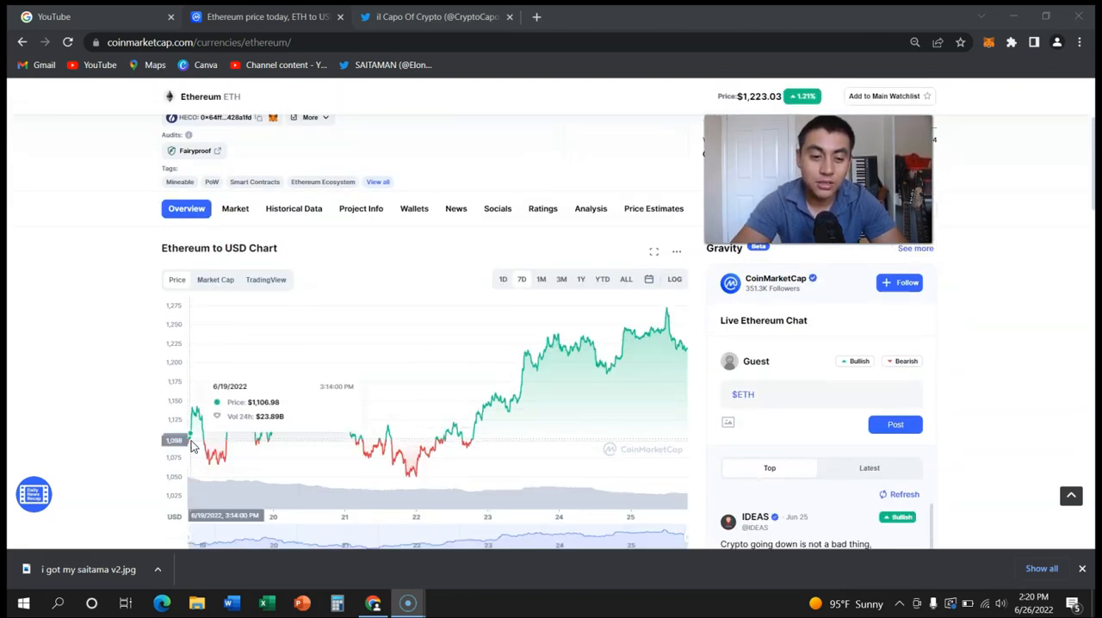
pyautogui.moveTo(667, 313)
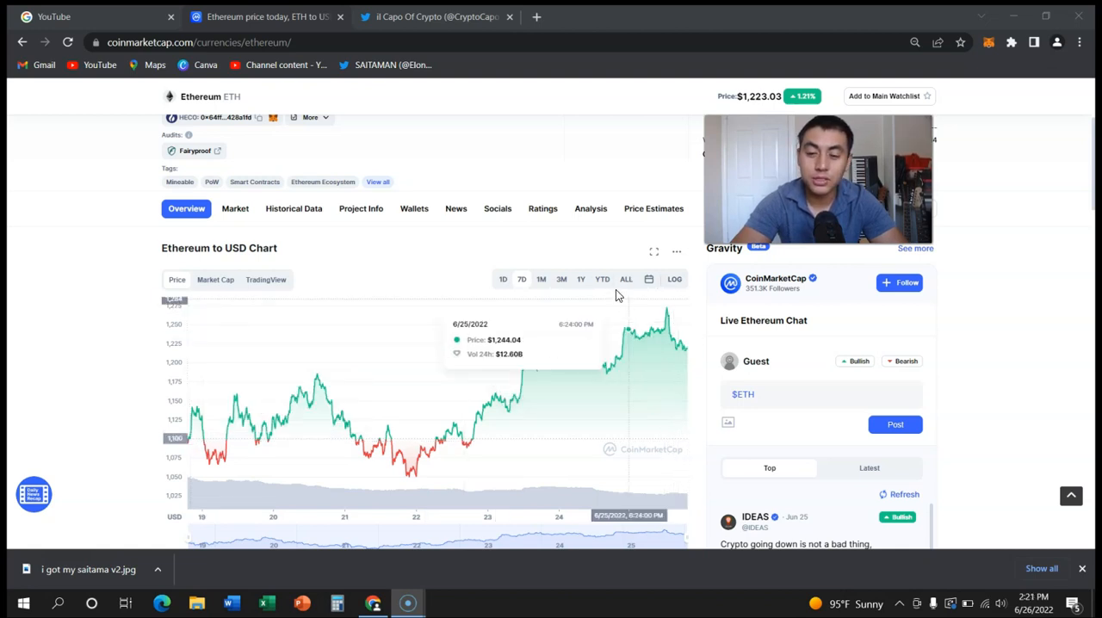
pyautogui.click(503, 279)
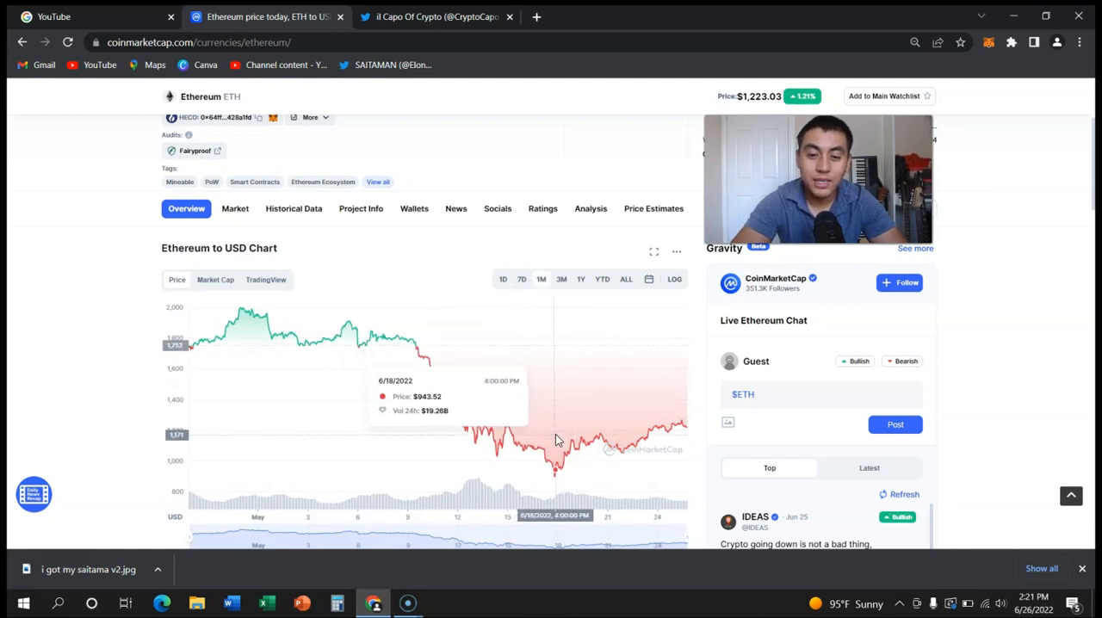
pyautogui.moveTo(554, 445)
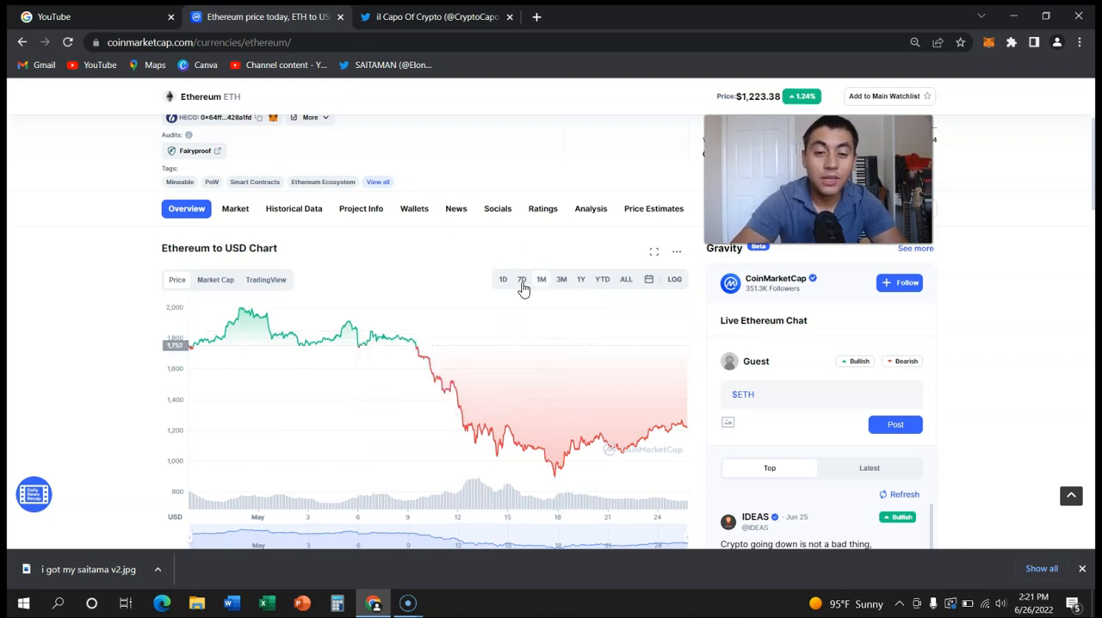
pyautogui.click(520, 279)
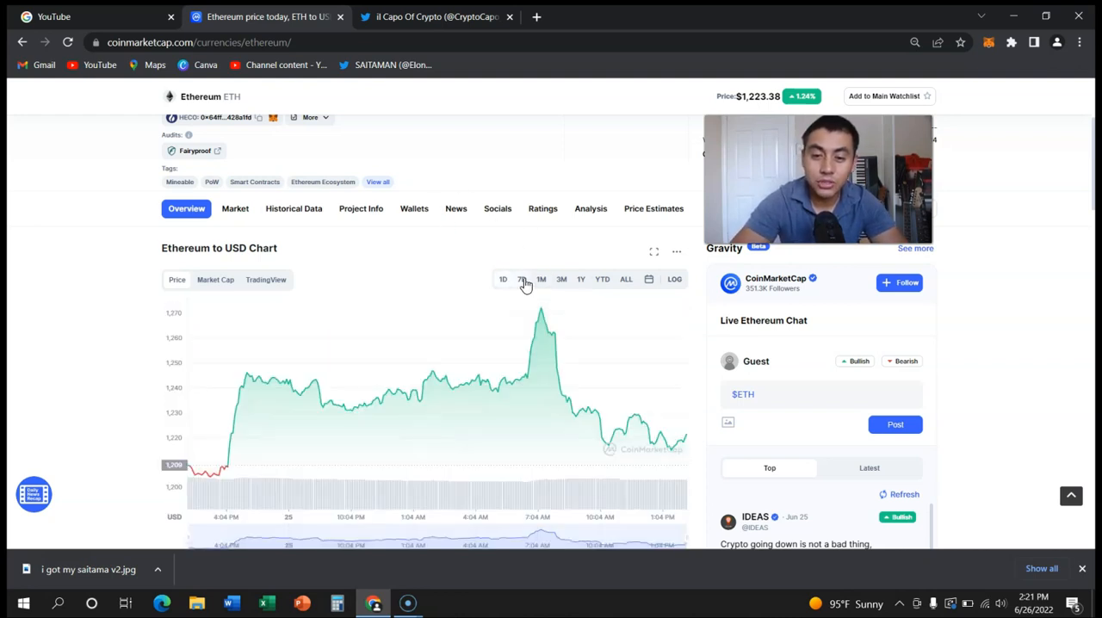
pyautogui.click(520, 279)
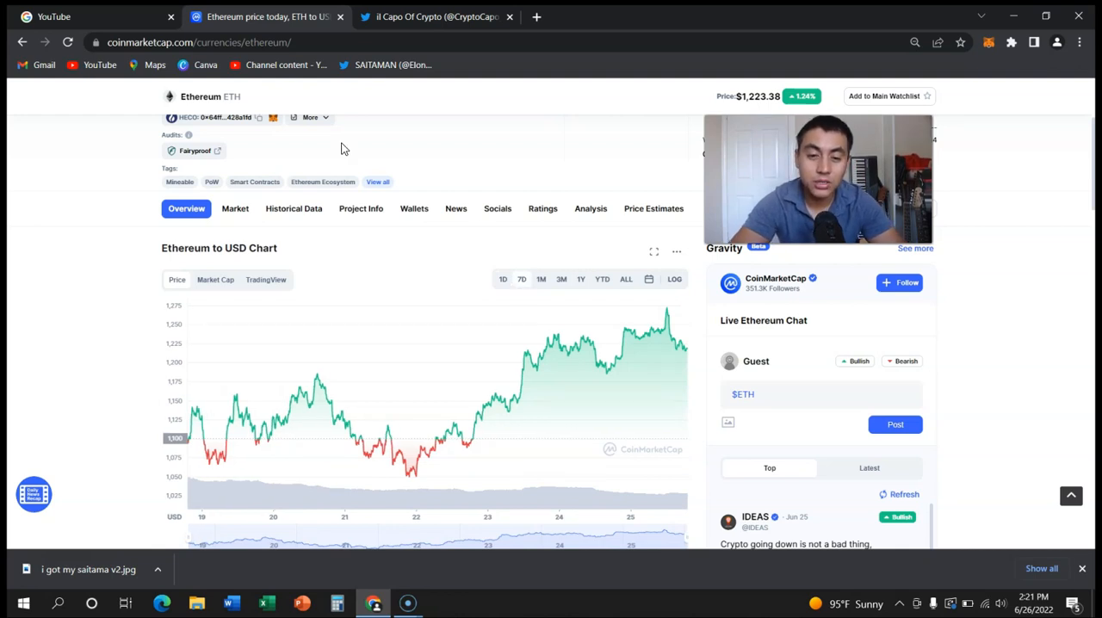
pyautogui.moveTo(293, 65)
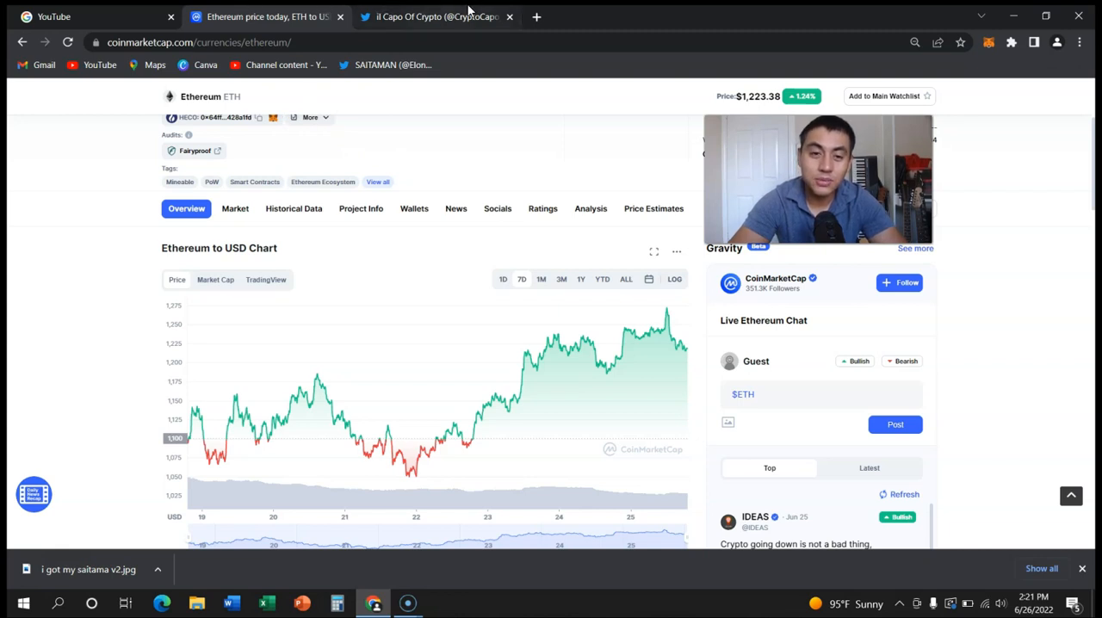
pyautogui.moveTo(437, 17)
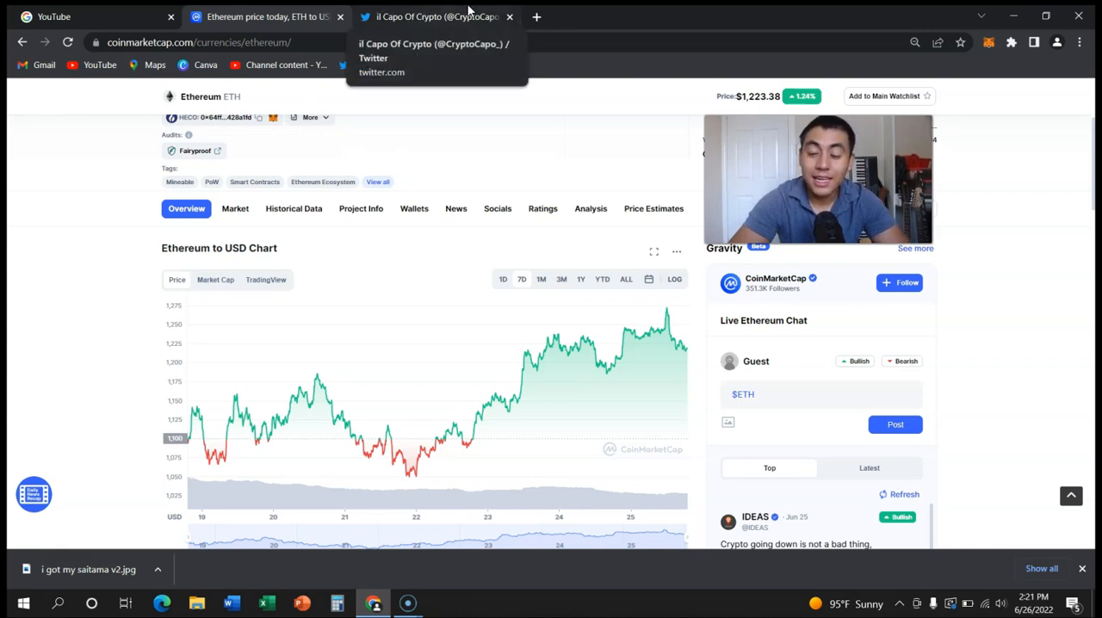
# Step: Skim Il Capo Of Crypto's Twitter feed, then return to the Ethereum page
pyautogui.click(433, 17)
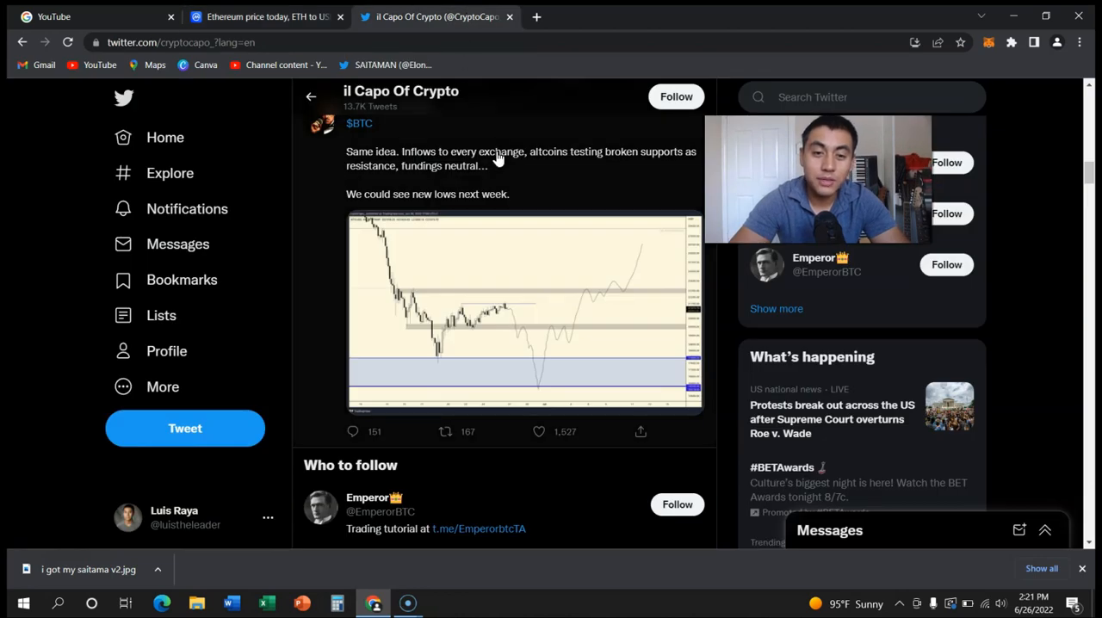
pyautogui.scroll(-3)
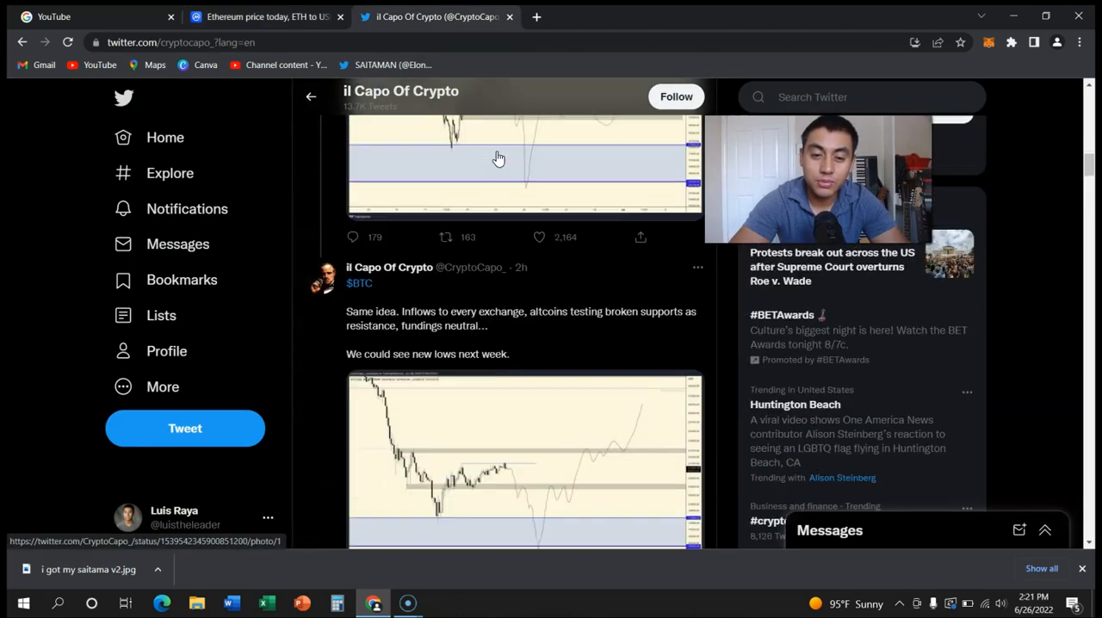
pyautogui.scroll(-3)
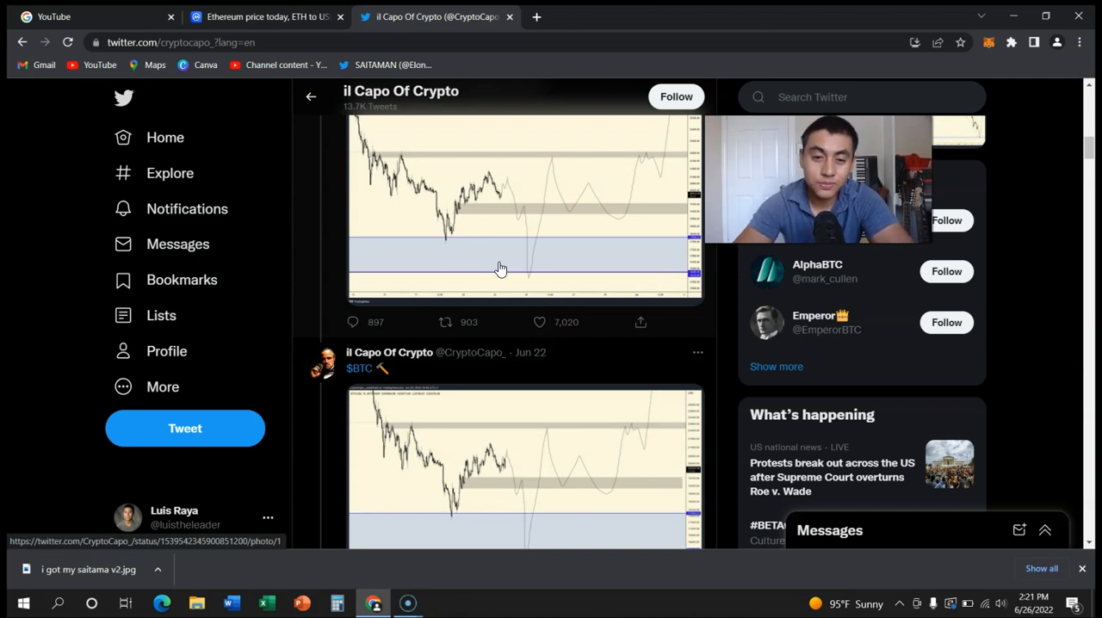
pyautogui.click(267, 17)
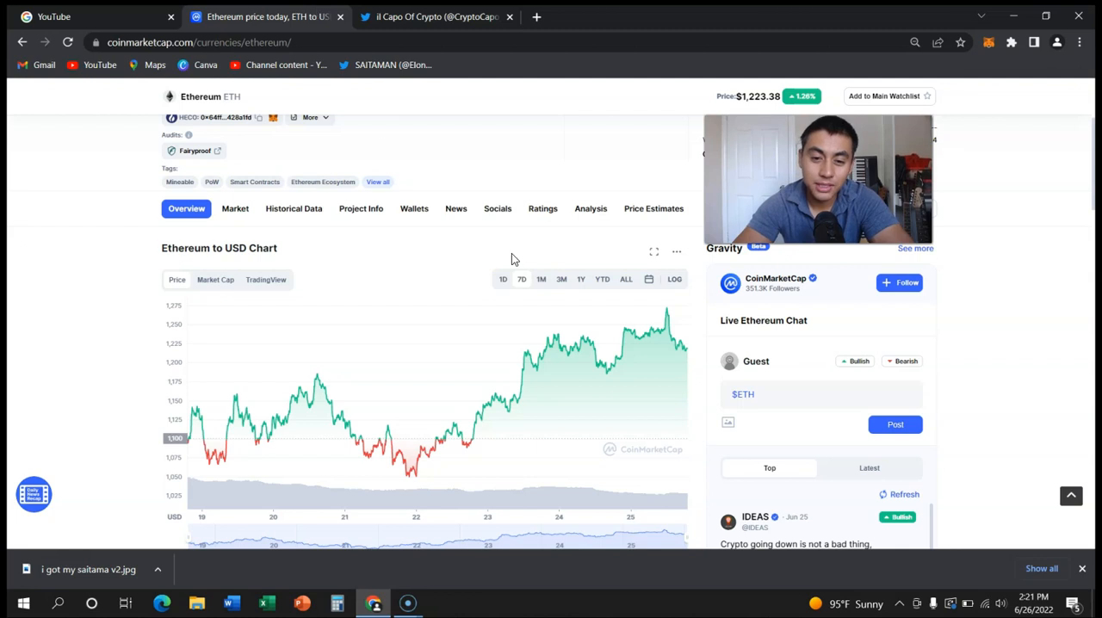
# Step: Check Ethereum's all-time price history from 2020 to 2022 before returning to the Twitter feed
pyautogui.click(626, 278)
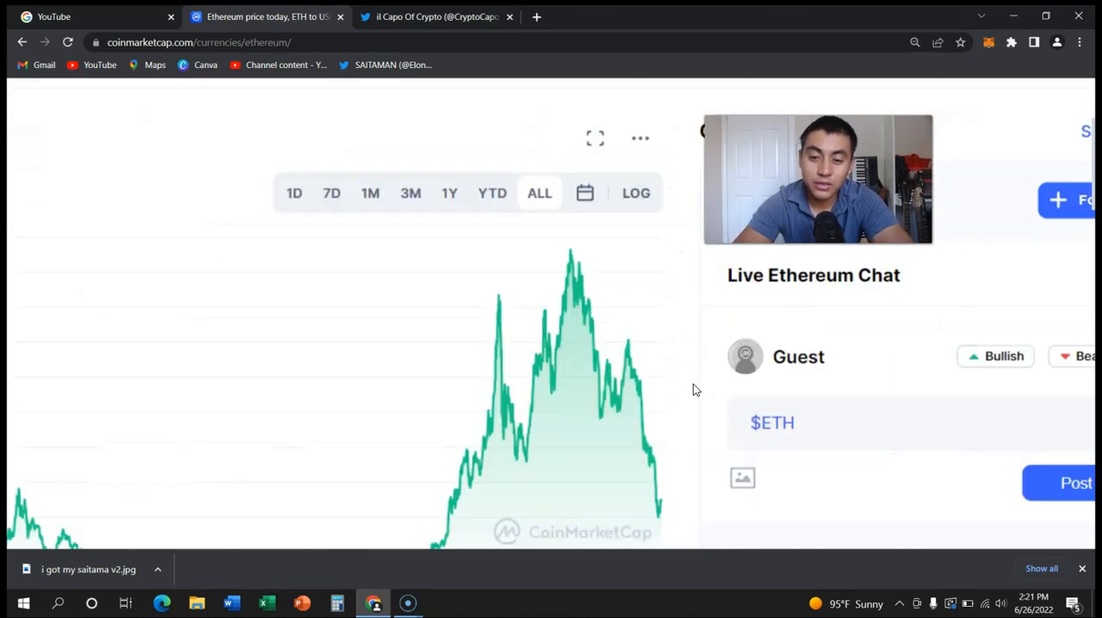
pyautogui.scroll(-3)
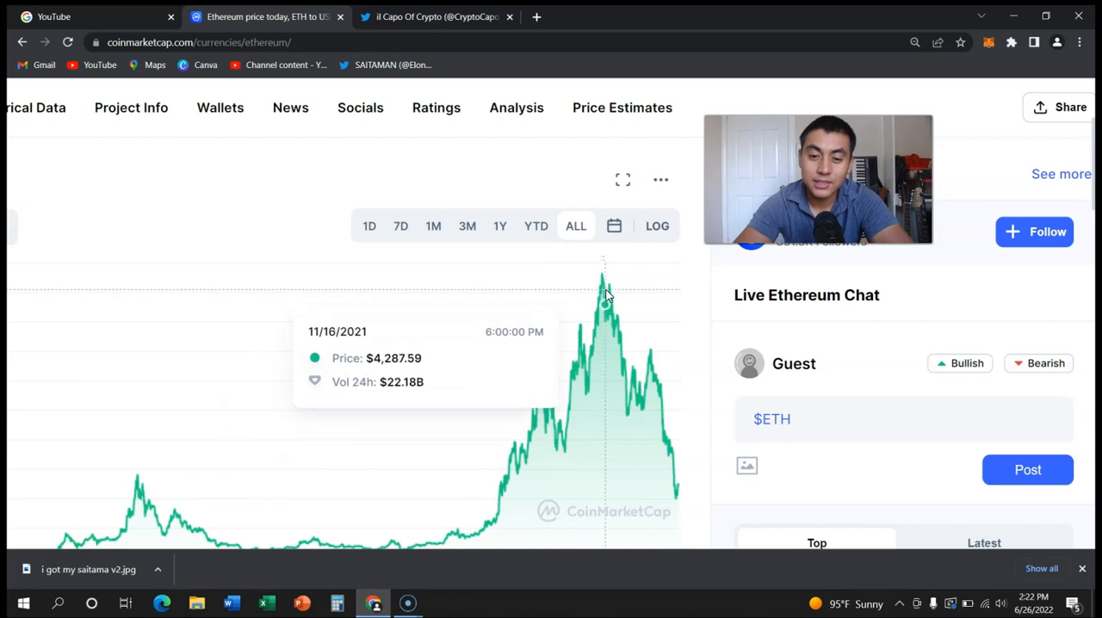
pyautogui.moveTo(606, 300)
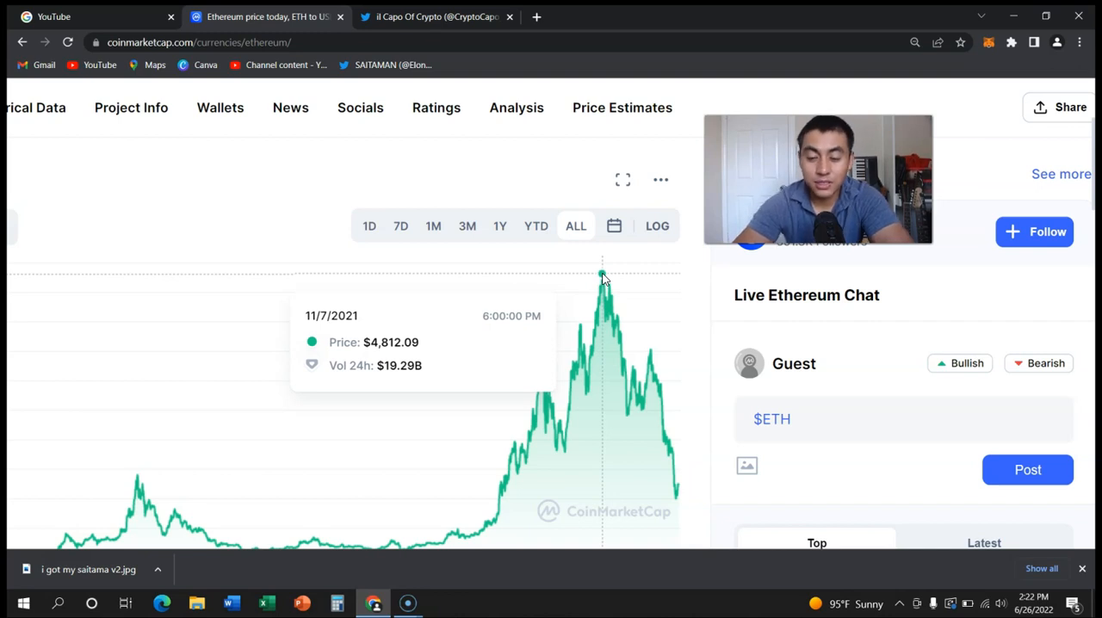
pyautogui.moveTo(559, 319)
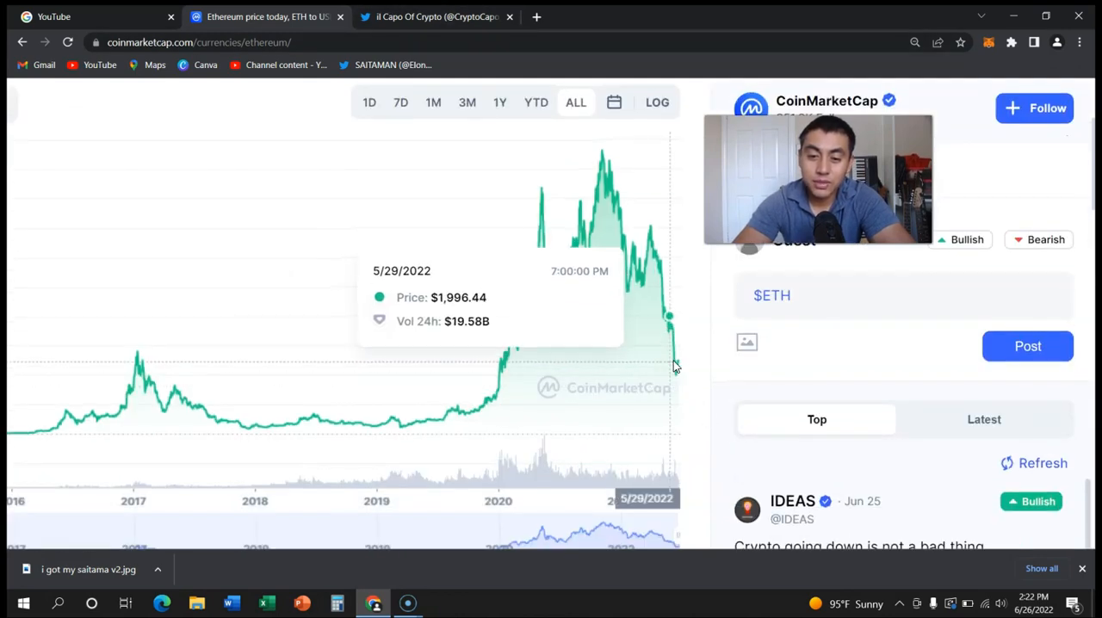
pyautogui.moveTo(678, 372)
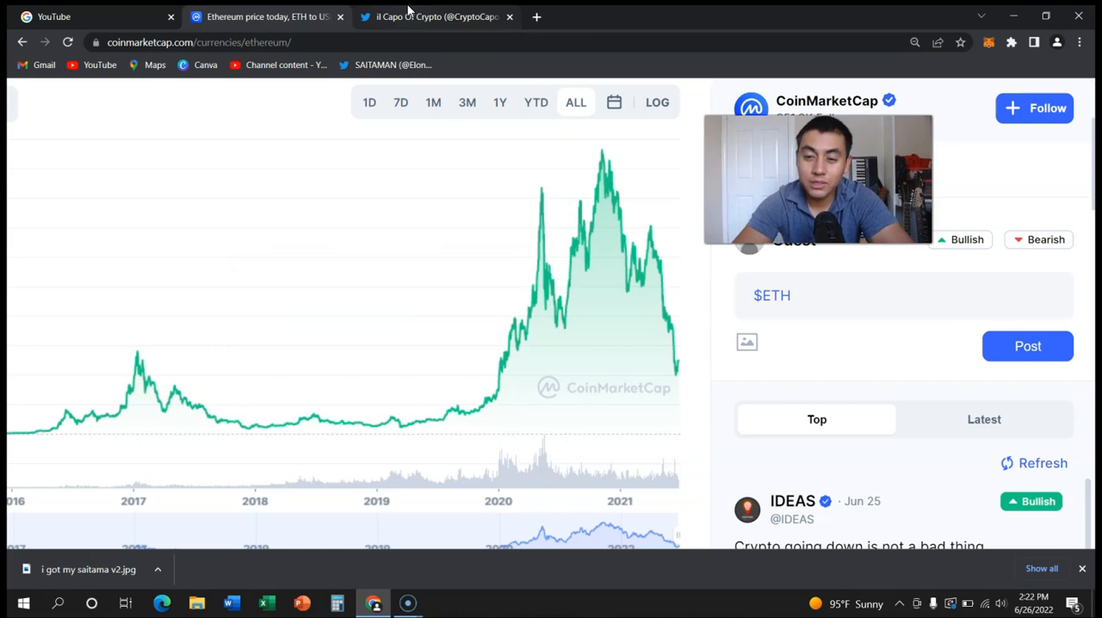
pyautogui.click(433, 18)
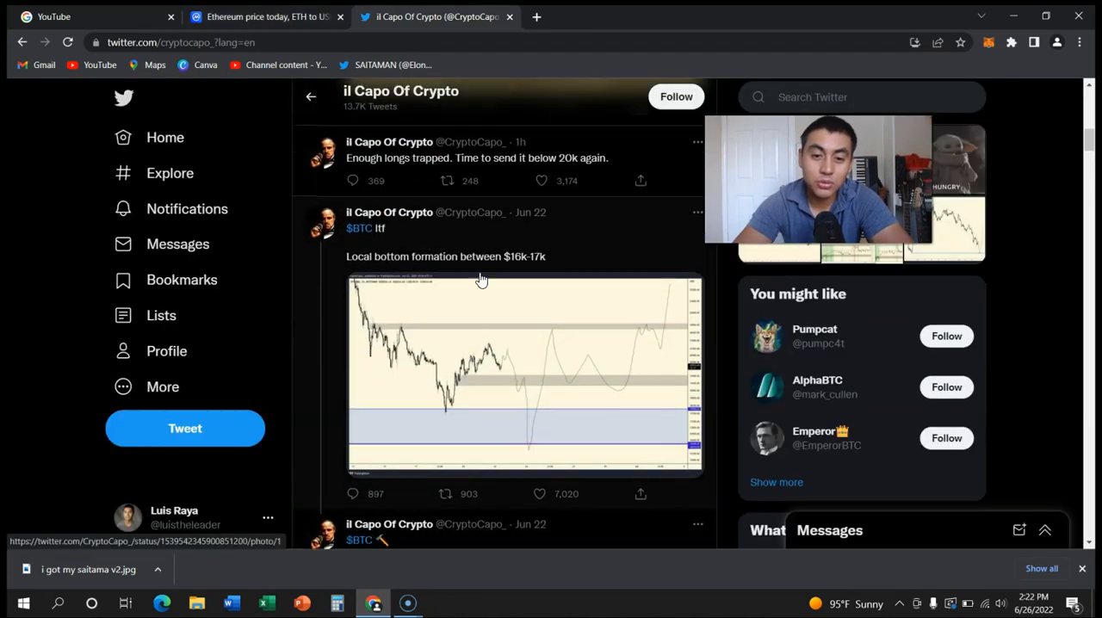
pyautogui.click(267, 17)
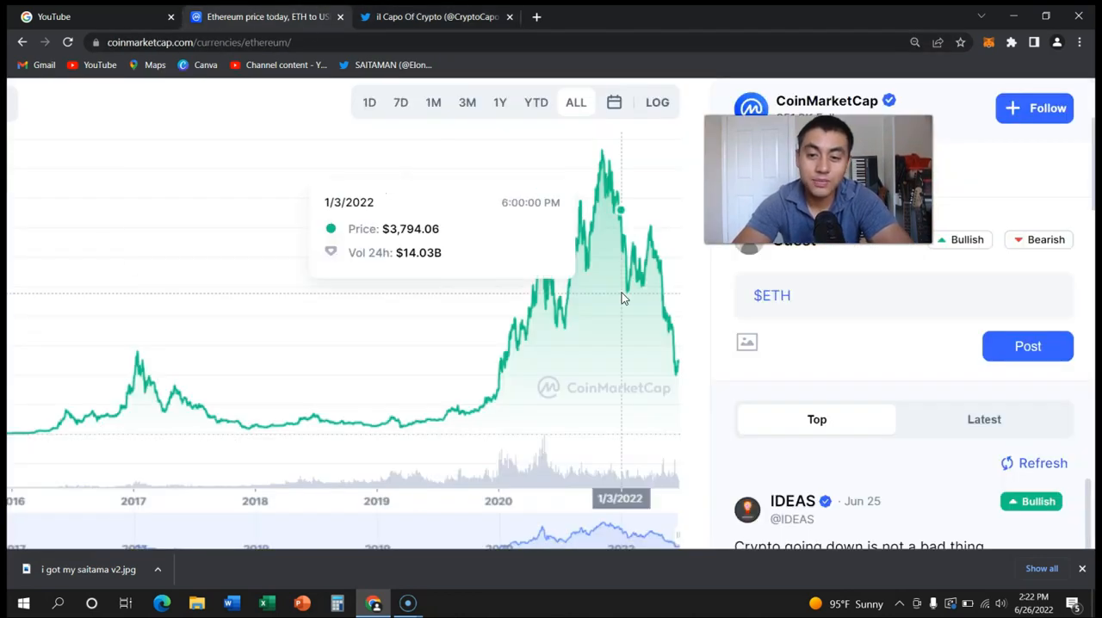
pyautogui.moveTo(657, 358)
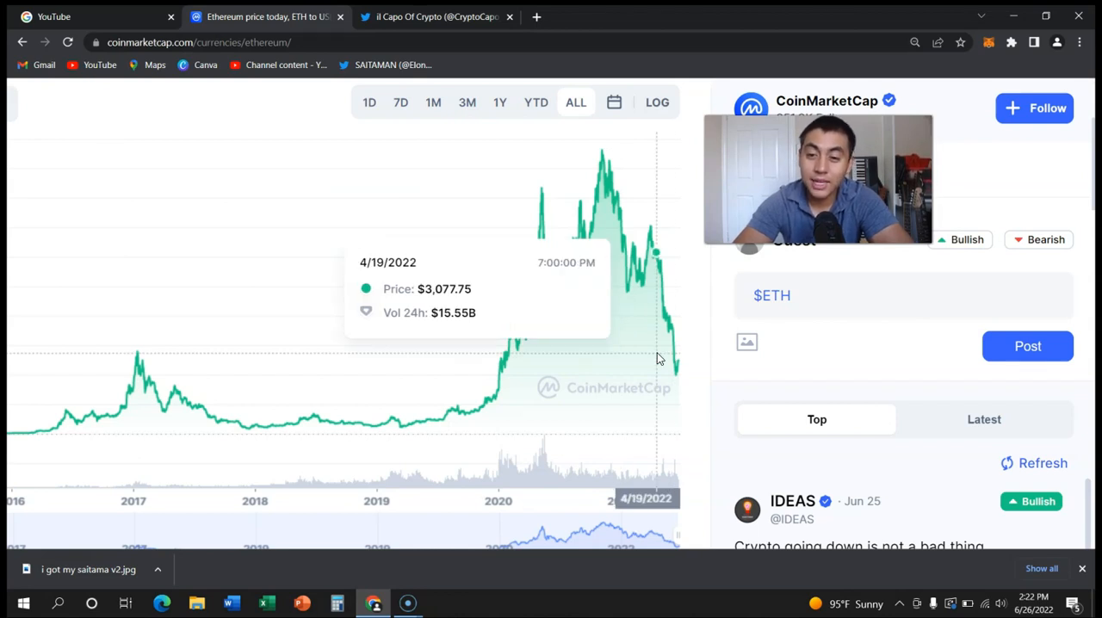
pyautogui.moveTo(502, 394)
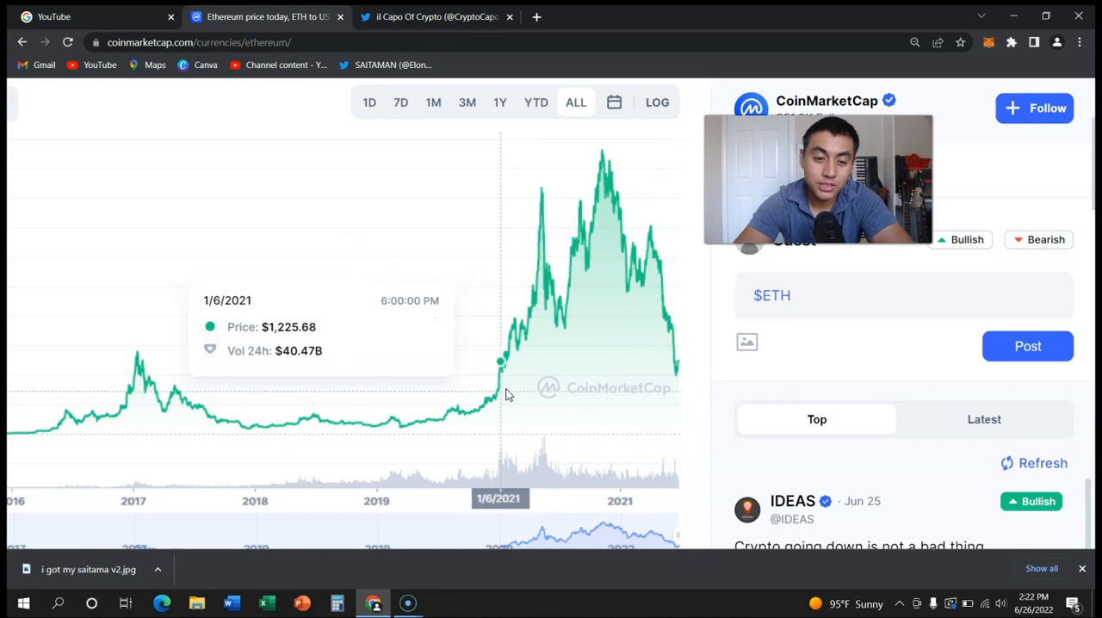
pyautogui.moveTo(496, 404)
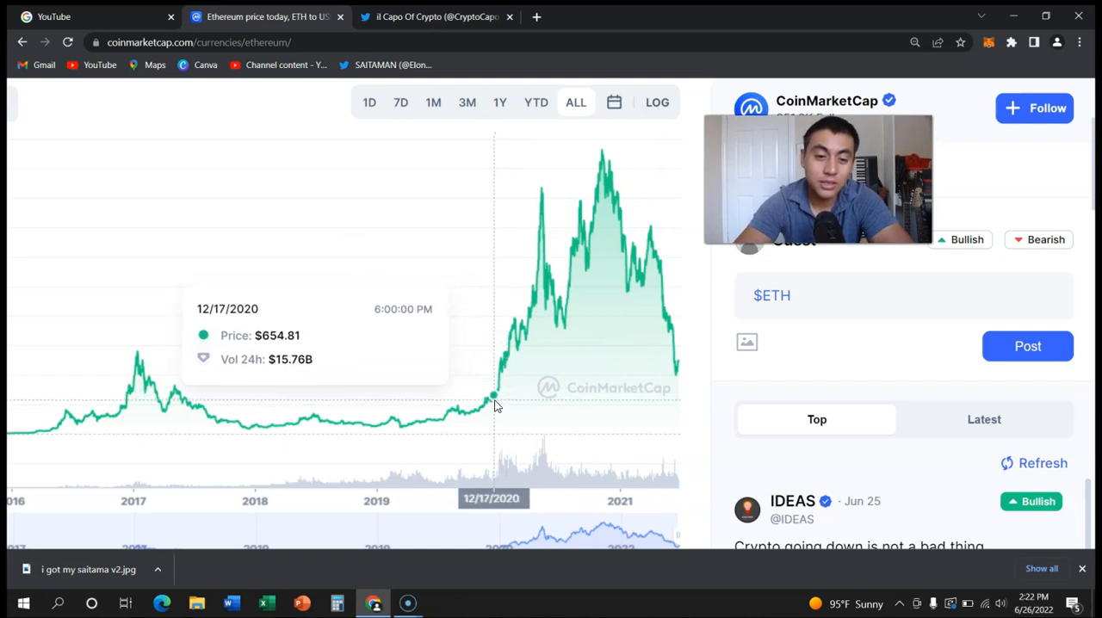
pyautogui.moveTo(496, 405)
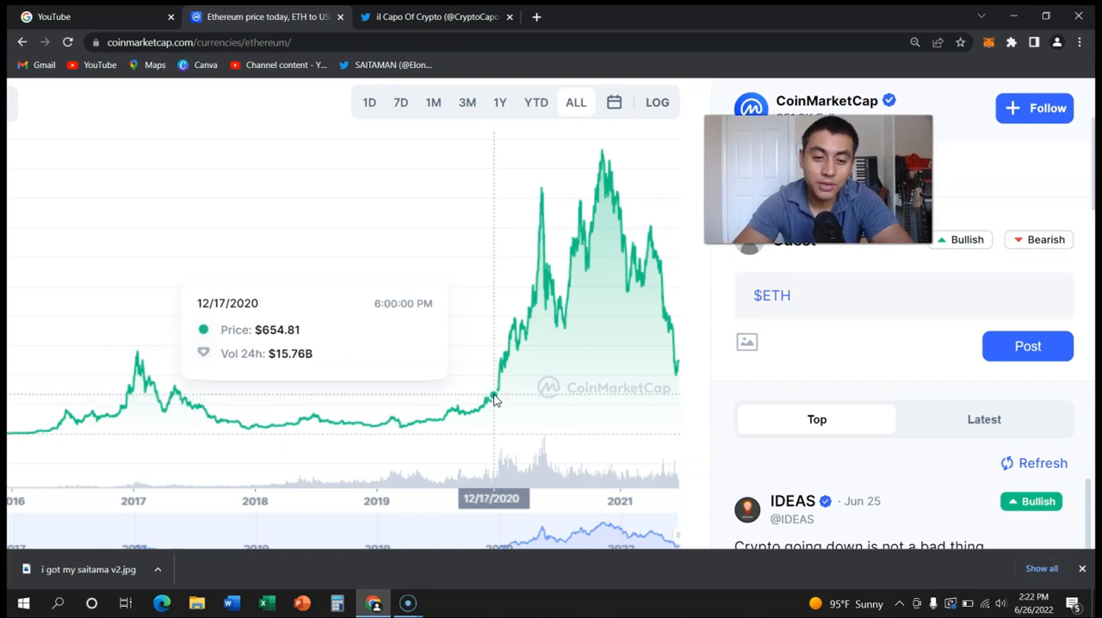
pyautogui.moveTo(490, 403)
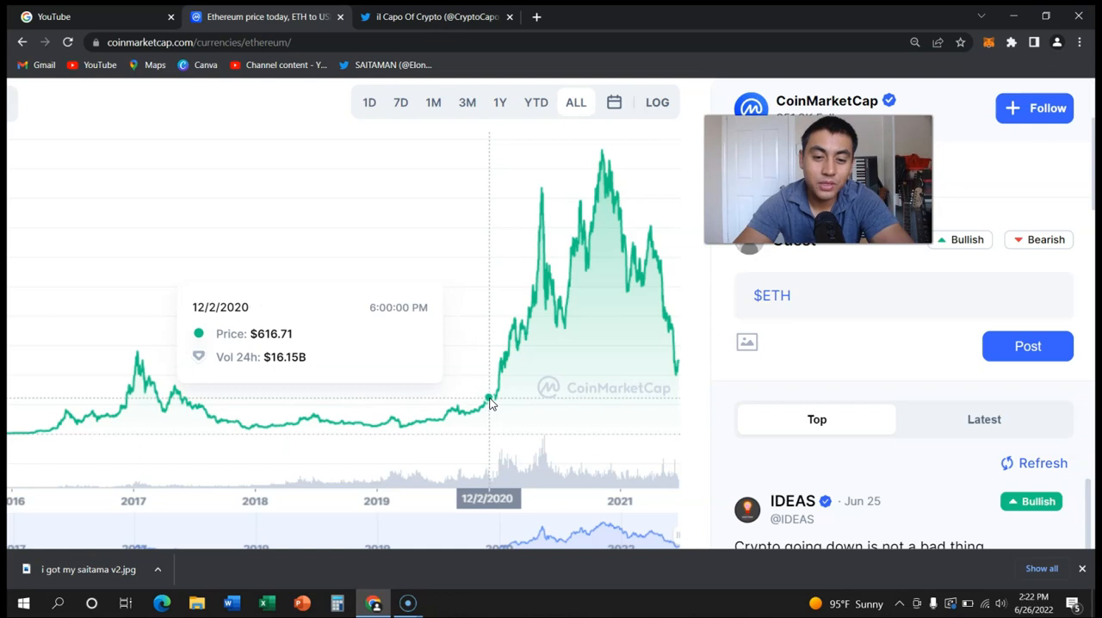
pyautogui.moveTo(499, 379)
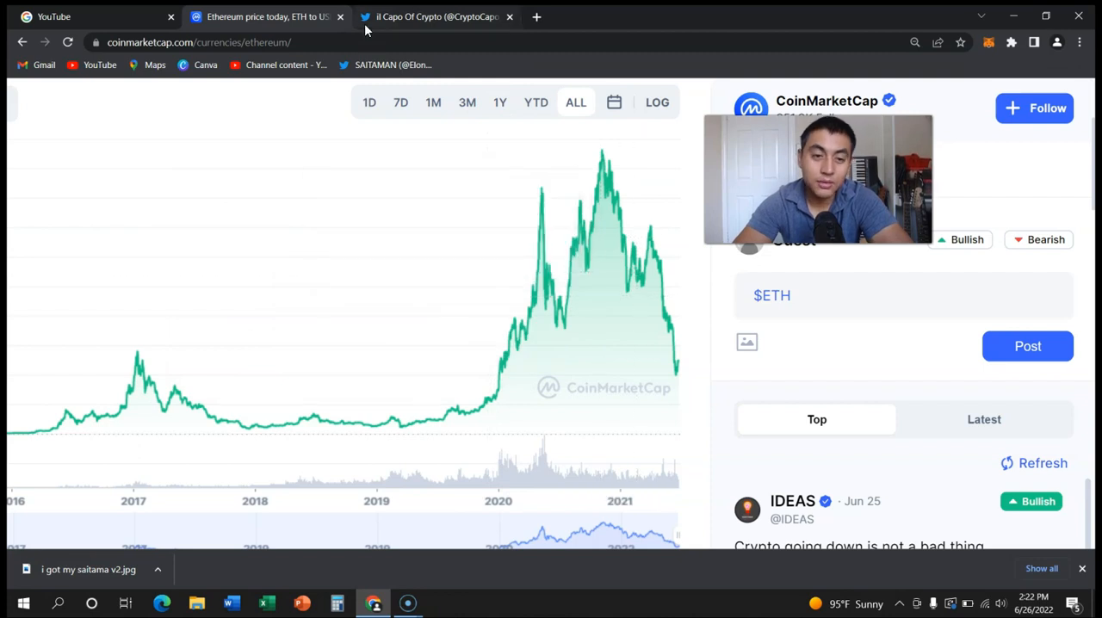
pyautogui.click(433, 18)
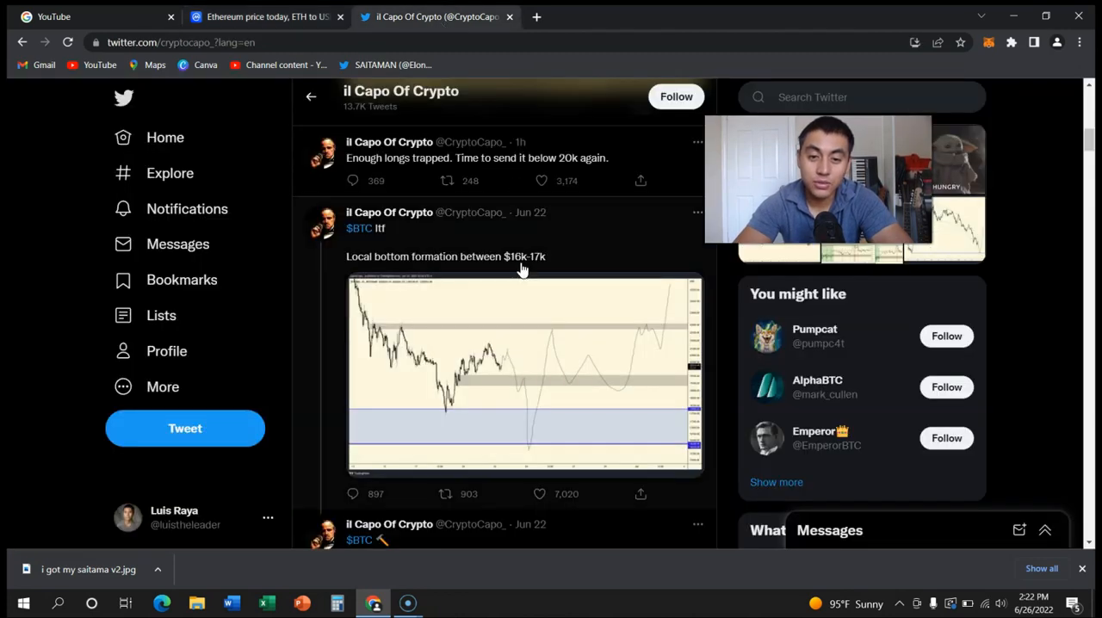
pyautogui.moveTo(492, 242)
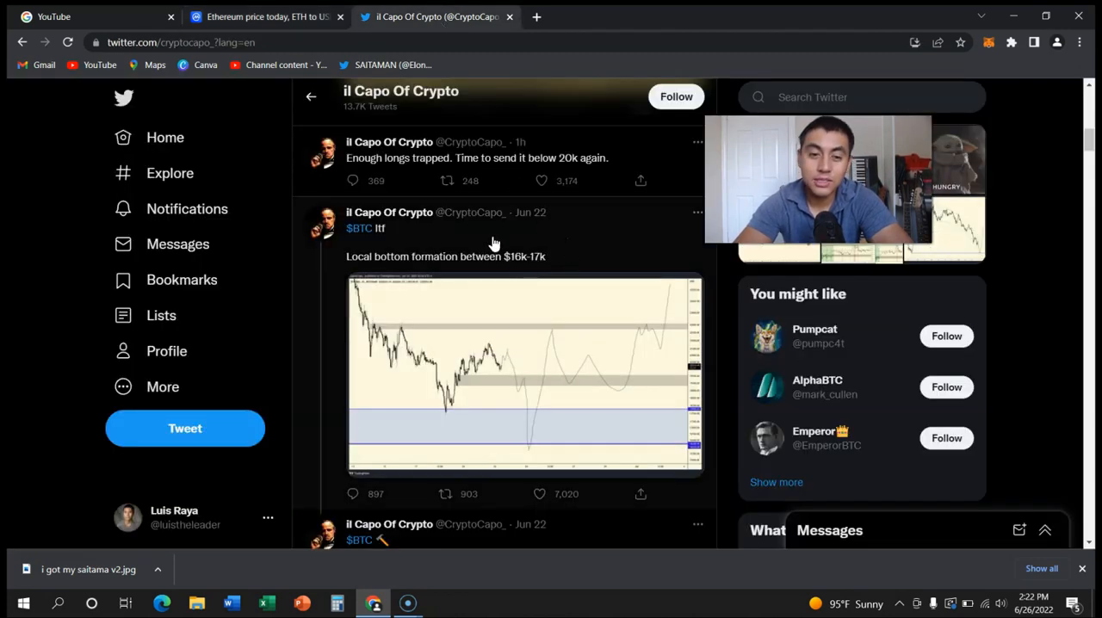
# Step: Read Il Capo Of Crypto's latest tweets, including the 16k–17k local bottom call
pyautogui.click(541, 181)
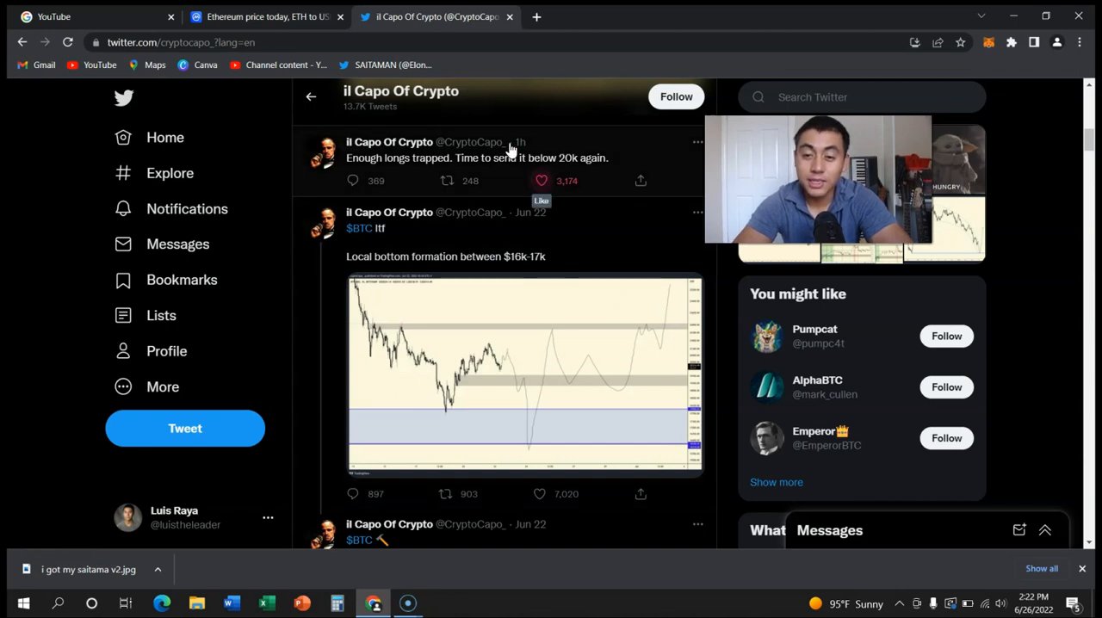
pyautogui.click(540, 181)
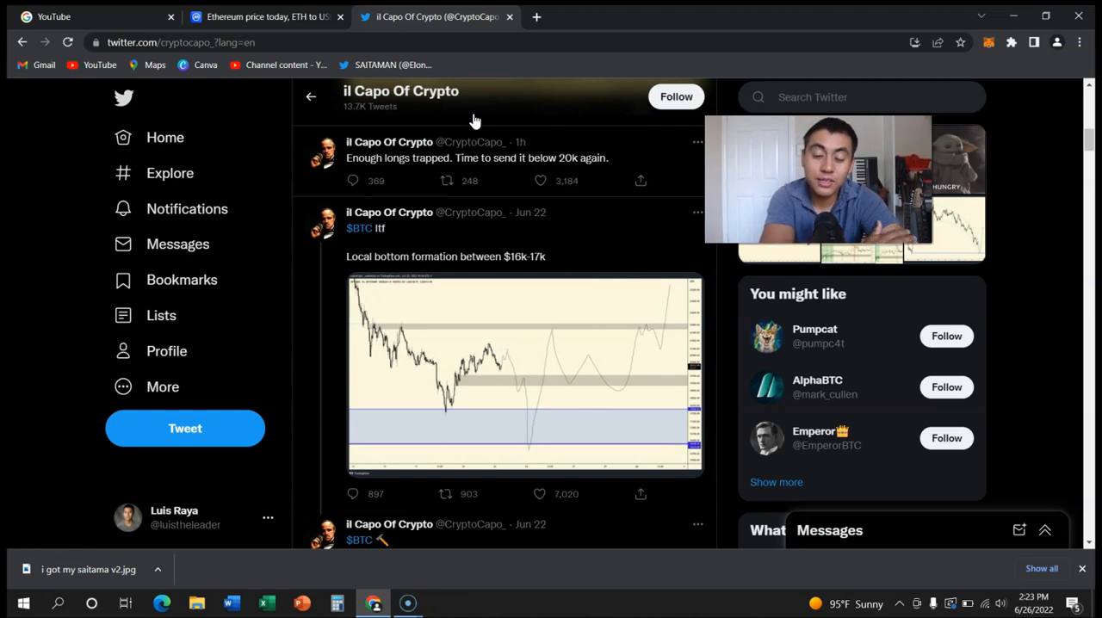
pyautogui.moveTo(575, 320)
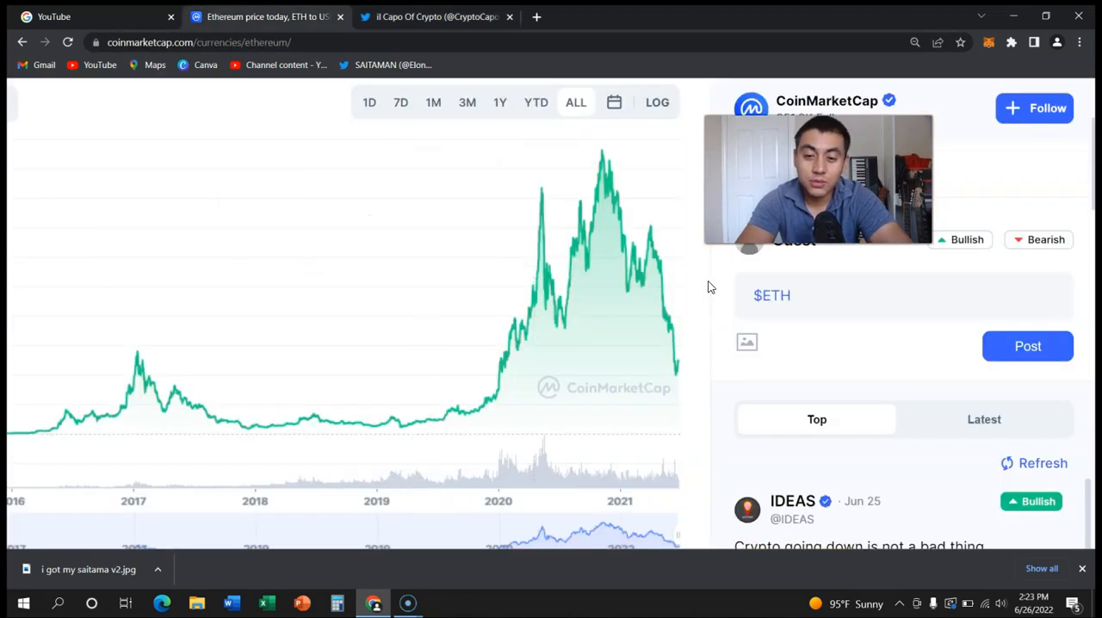
pyautogui.moveTo(726, 352)
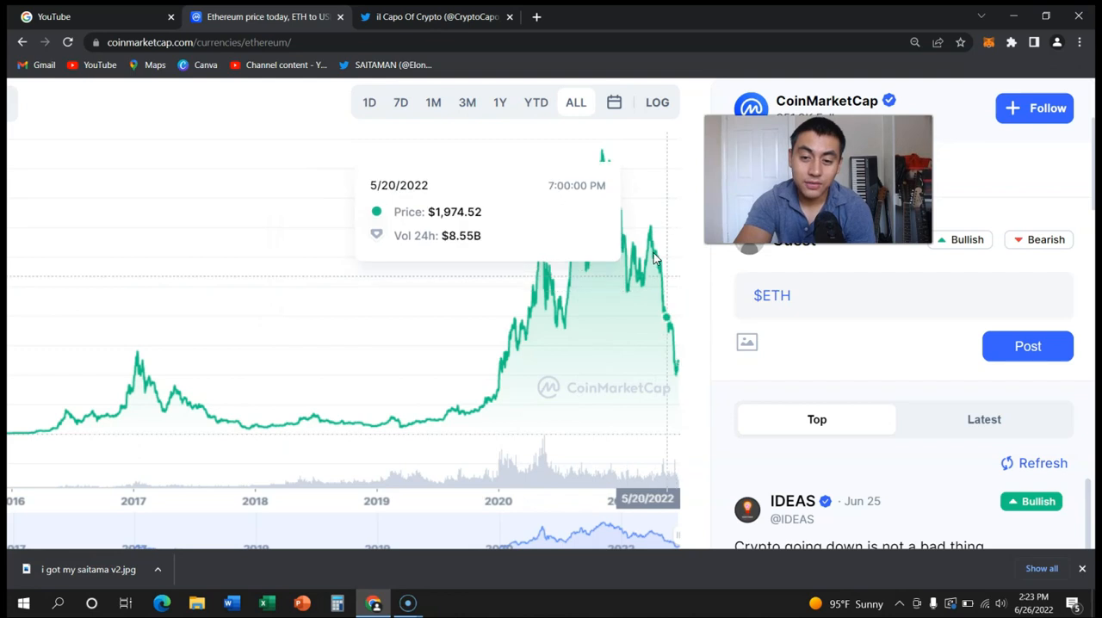
pyautogui.moveTo(671, 292)
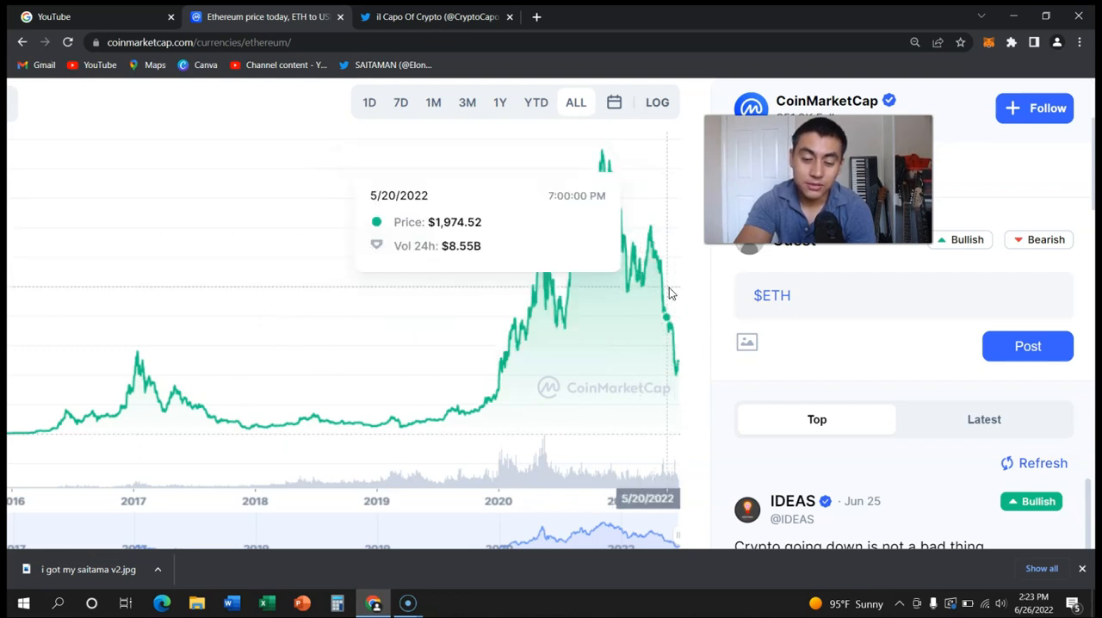
pyautogui.moveTo(671, 360)
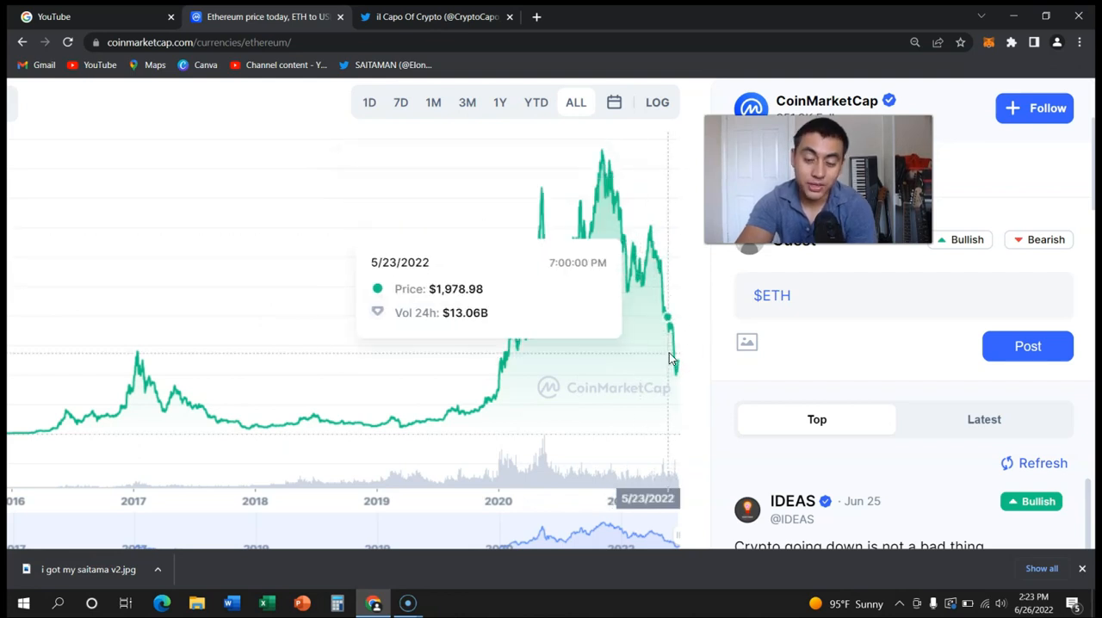
pyautogui.moveTo(520, 66)
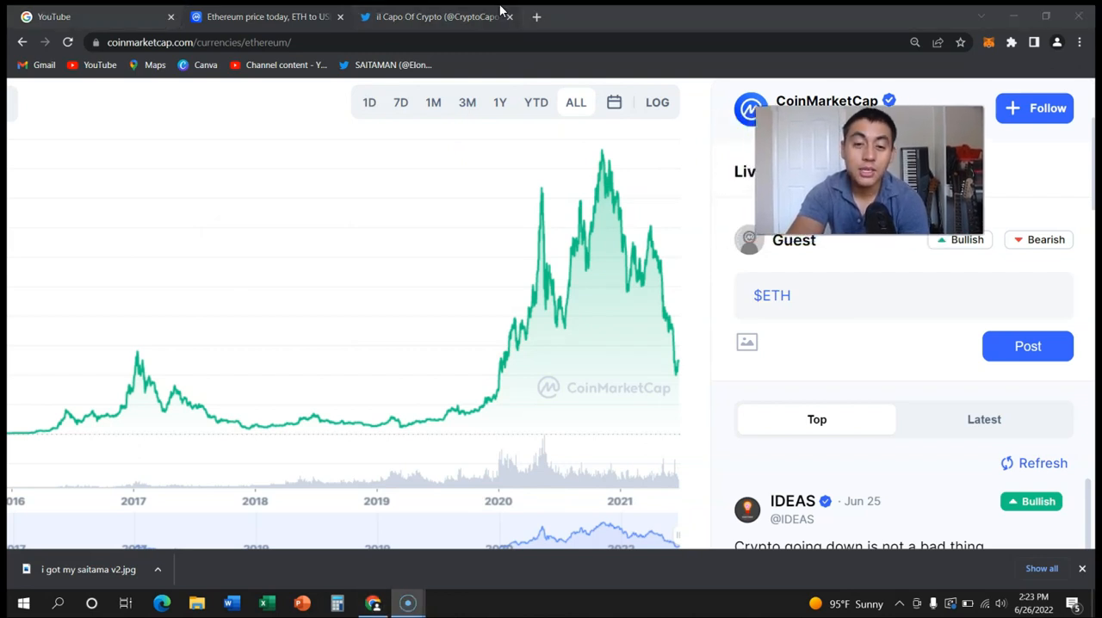
pyautogui.moveTo(434, 17)
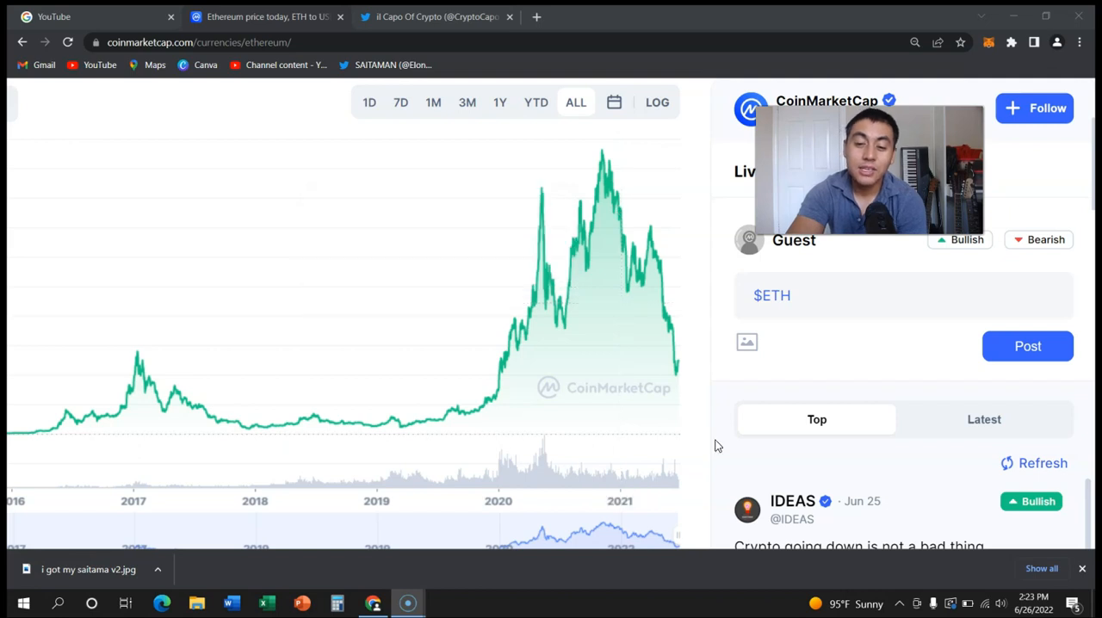
pyautogui.moveTo(687, 359)
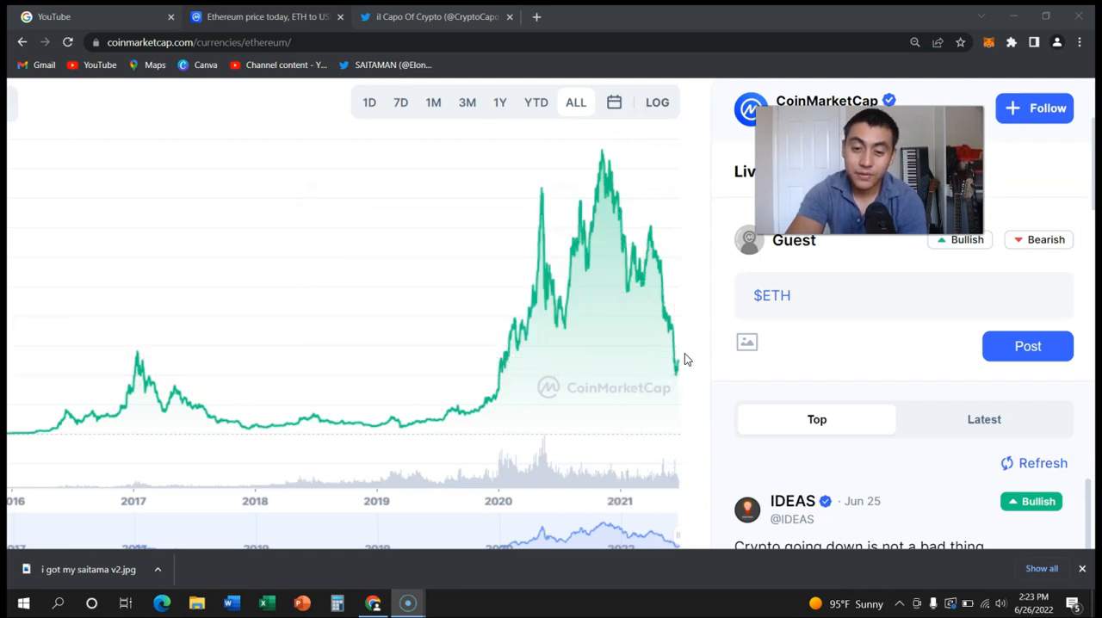
pyautogui.moveTo(664, 358)
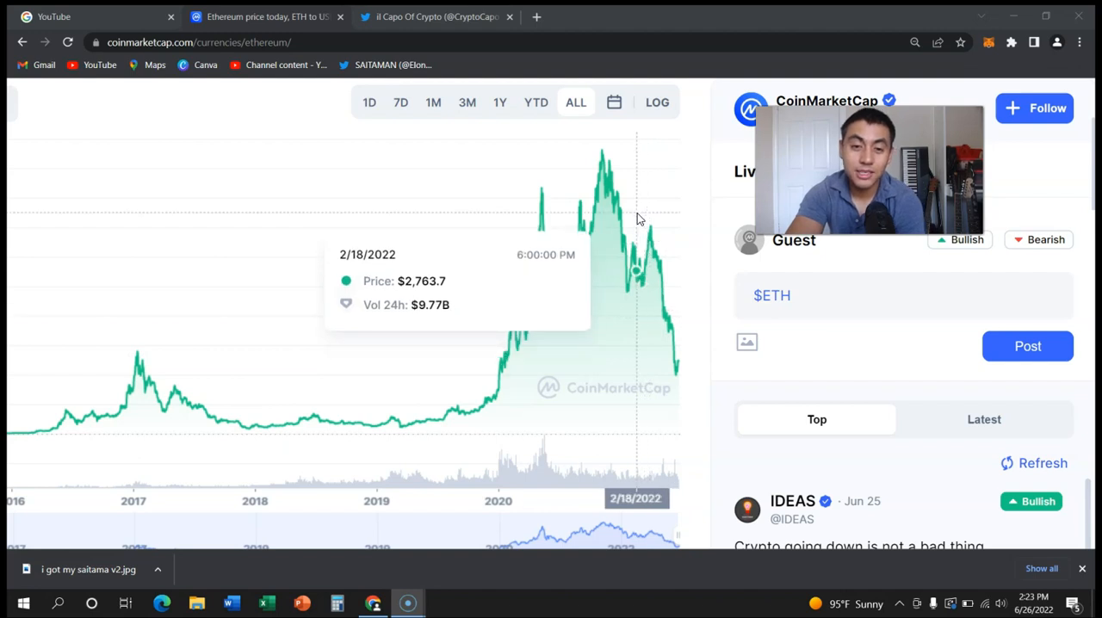
pyautogui.moveTo(706, 315)
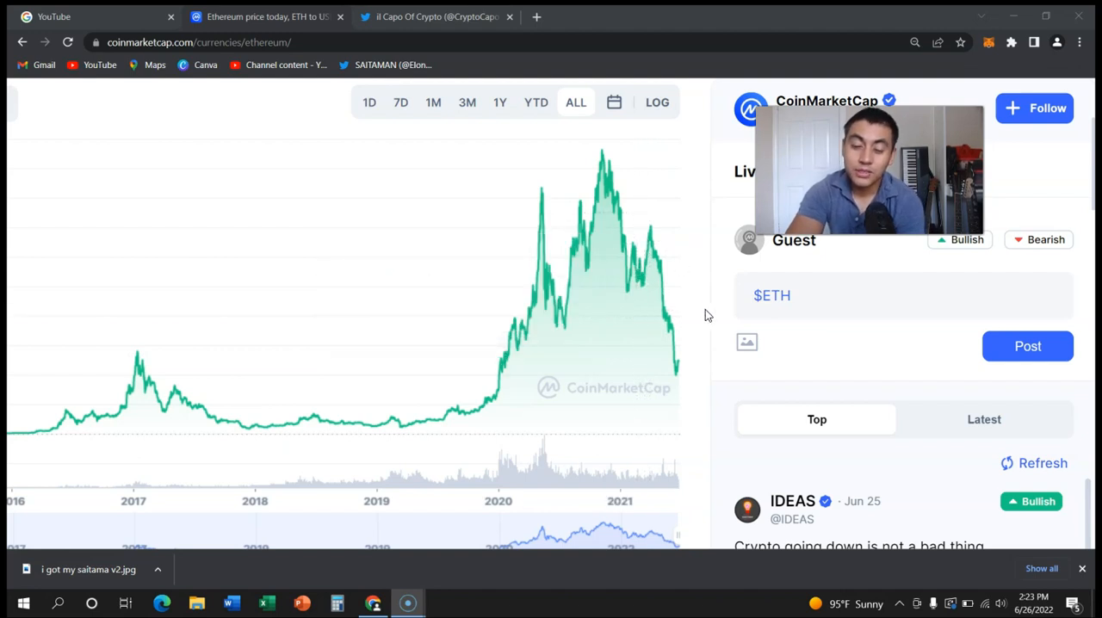
pyautogui.moveTo(647, 183)
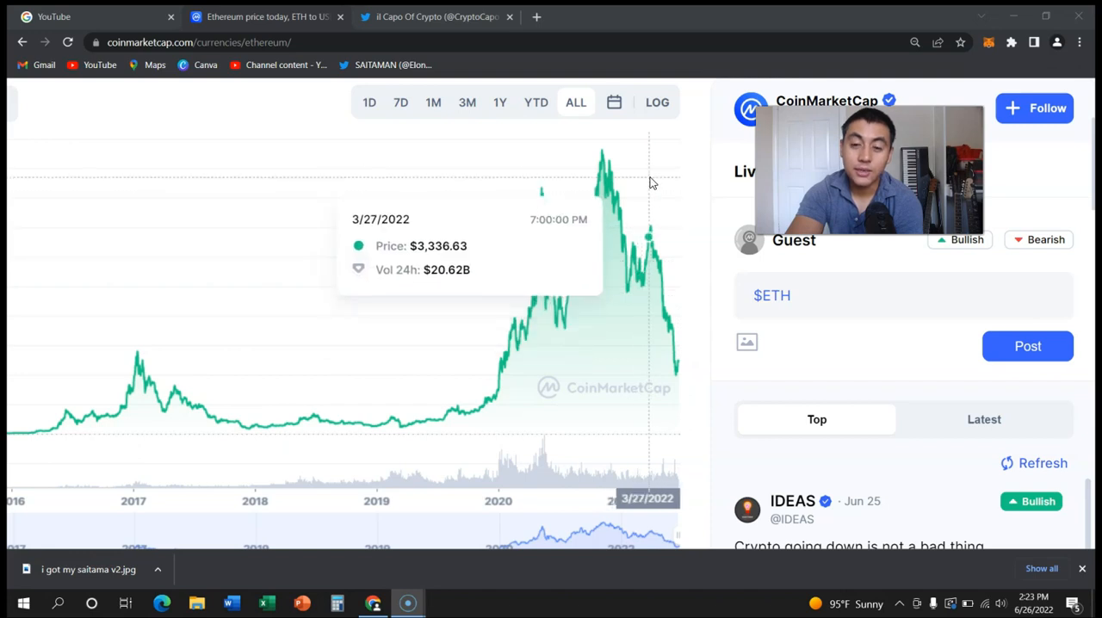
pyautogui.moveTo(697, 366)
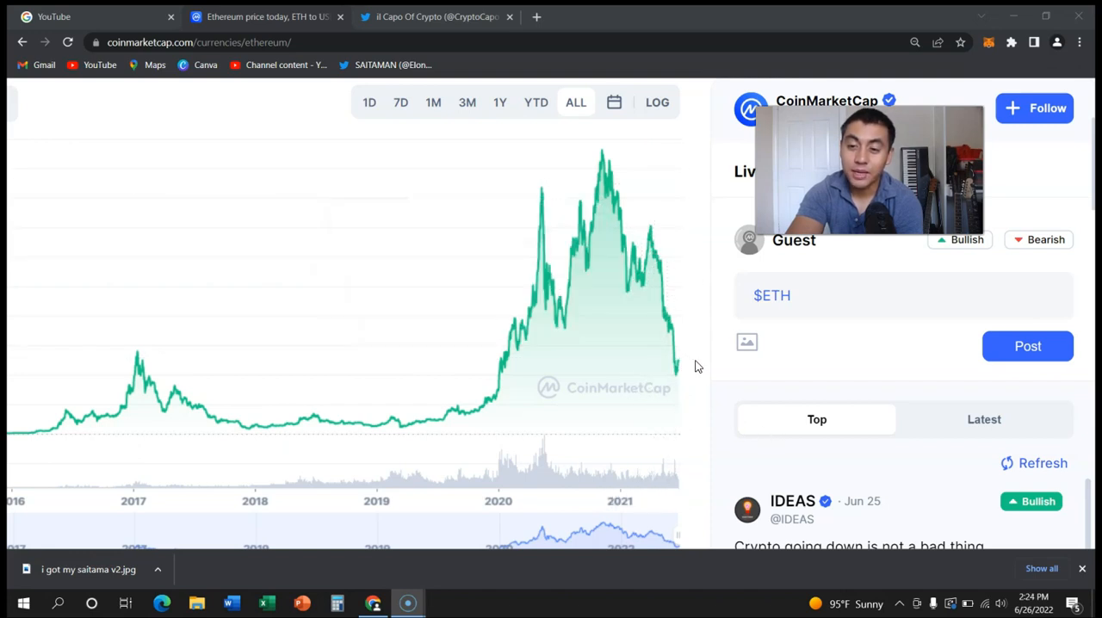